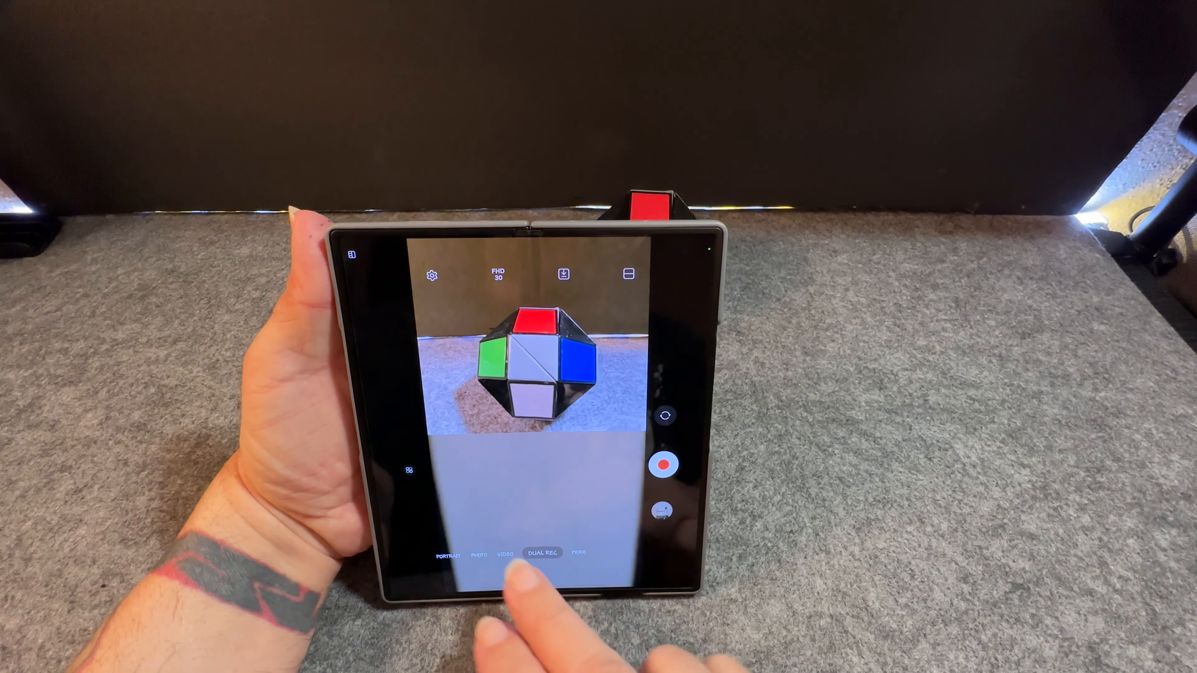
Show the Dual Rec lens chooser with its ultra wide, wide and telephoto options
{"action": "left_click", "coordinate": [541, 553]}
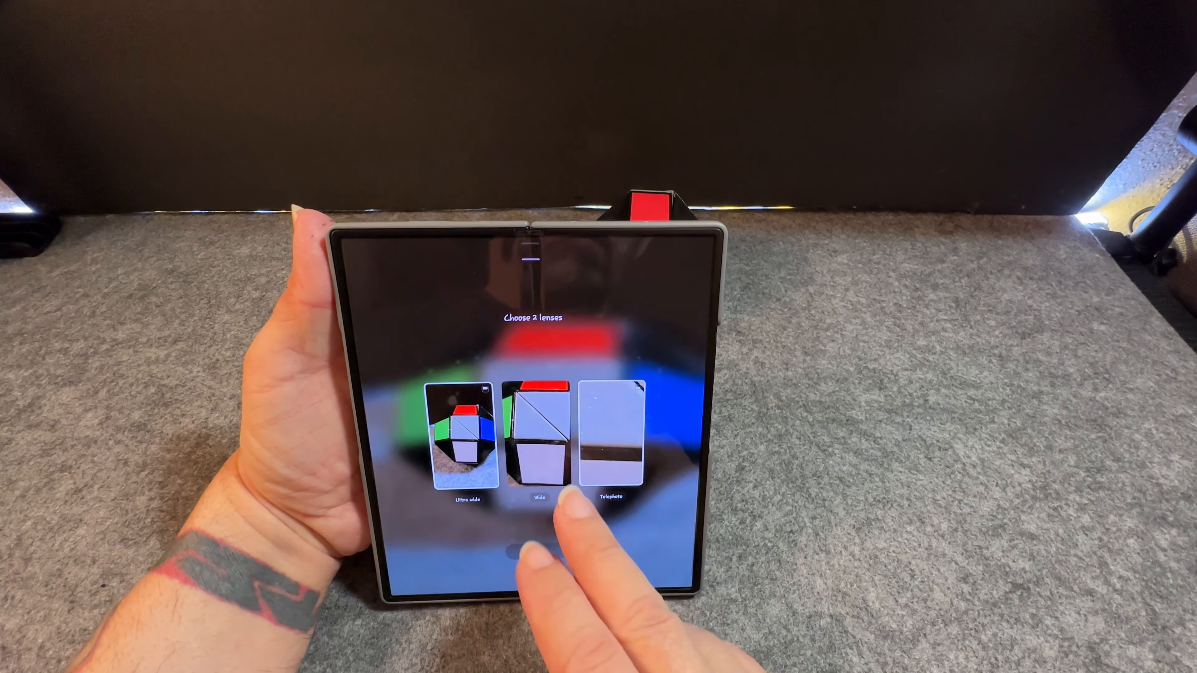